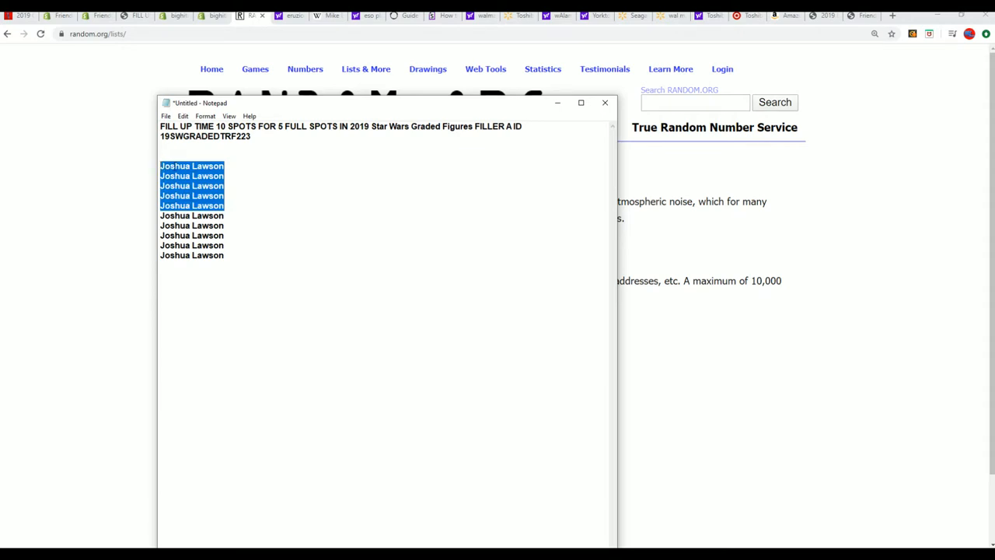
pyautogui.moveTo(244, 277)
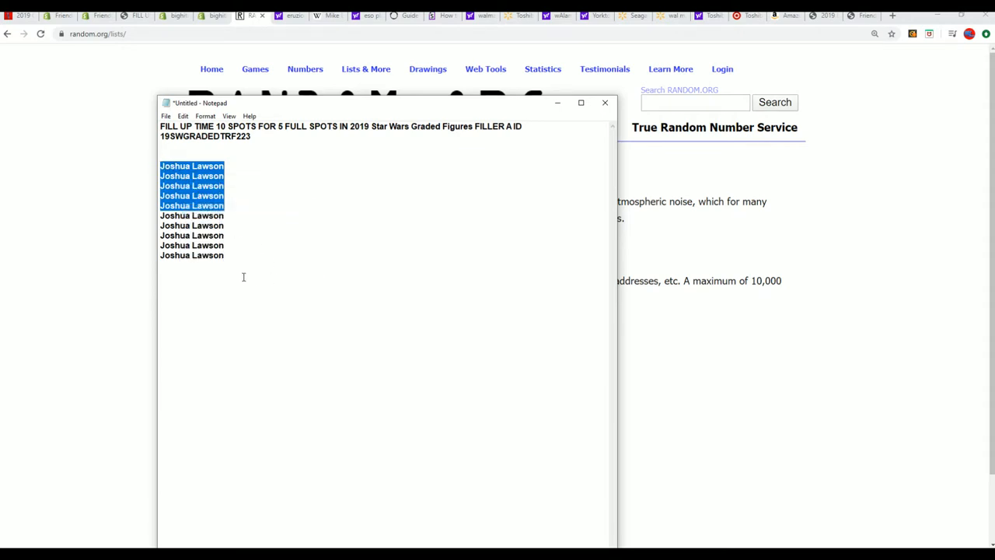
# Paste five more copies of the assigned name below the ten-line list after a blank gap
pyautogui.click(161, 285)
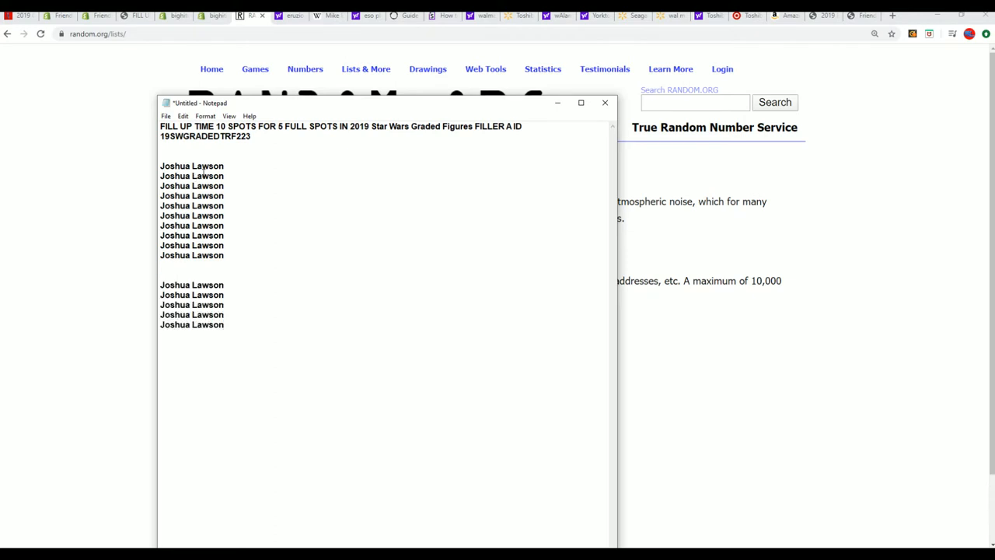
pyautogui.moveTo(383, 126); pyautogui.dragTo(517, 126)
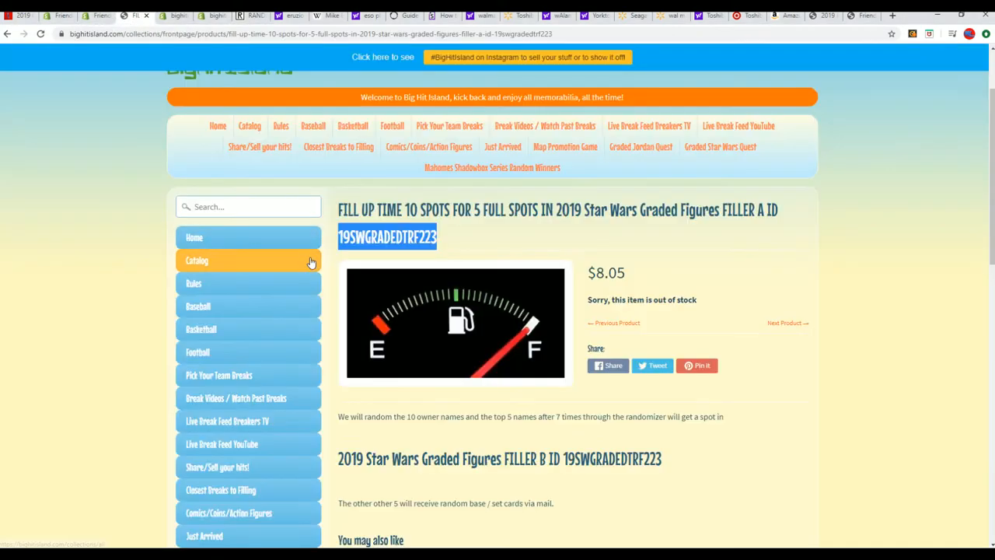
# Go to the Big Hit Island home page and scroll past the product grid to the collections
pyautogui.click(218, 125)
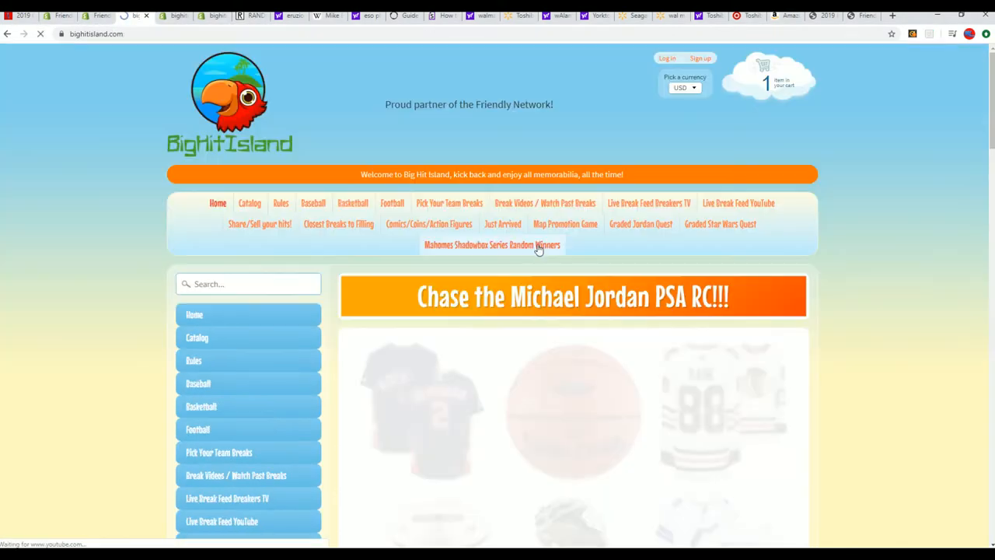
pyautogui.scroll(-3)
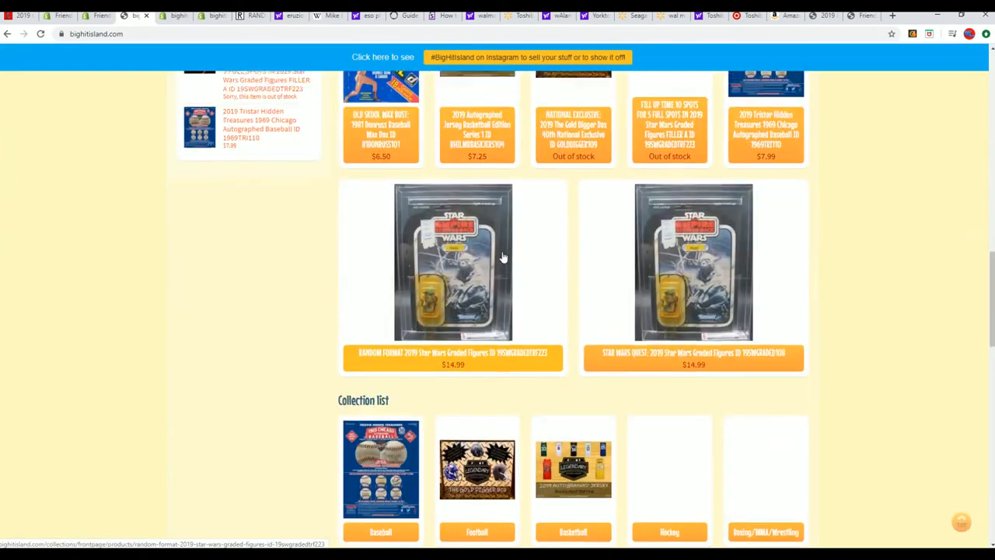
pyautogui.scroll(-3)
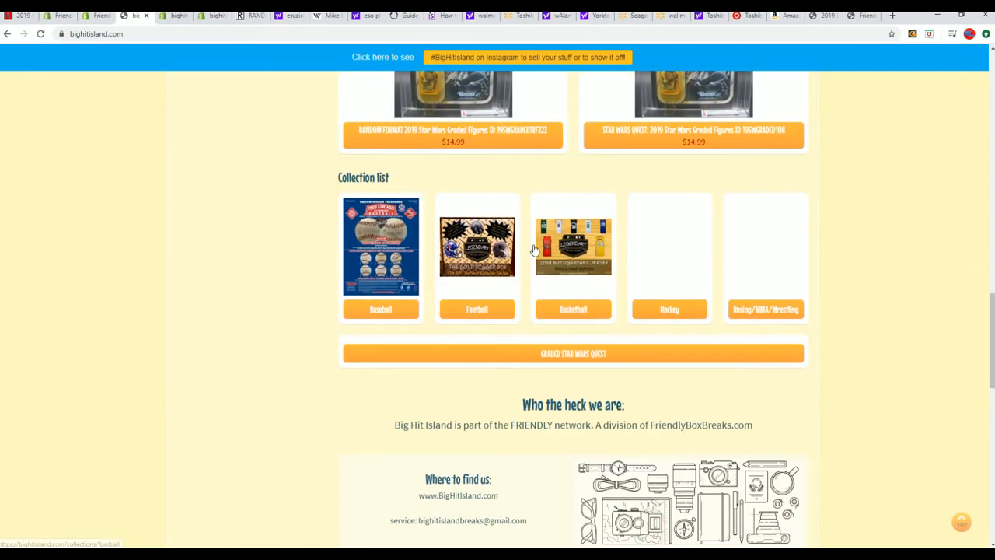
pyautogui.moveTo(655, 143)
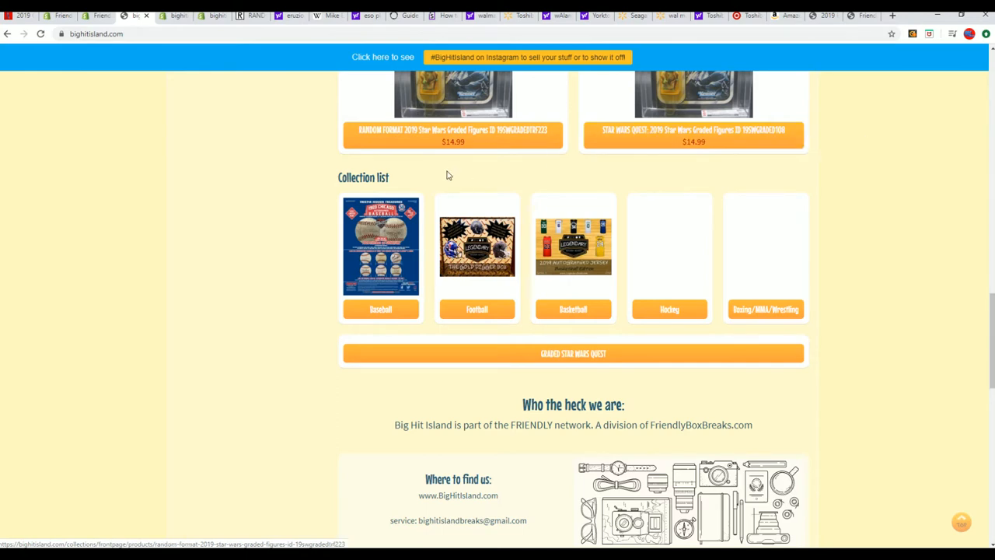
# Open the RANDOM FORMAT 2019 Star Wars Graded Figures page and select its 15-in-stock count
pyautogui.click(453, 130)
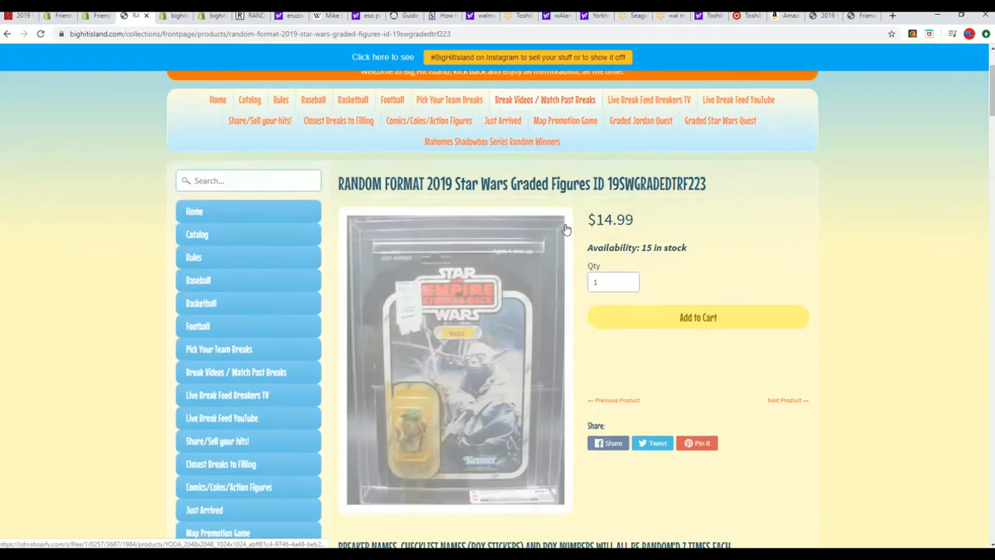
pyautogui.scroll(-3)
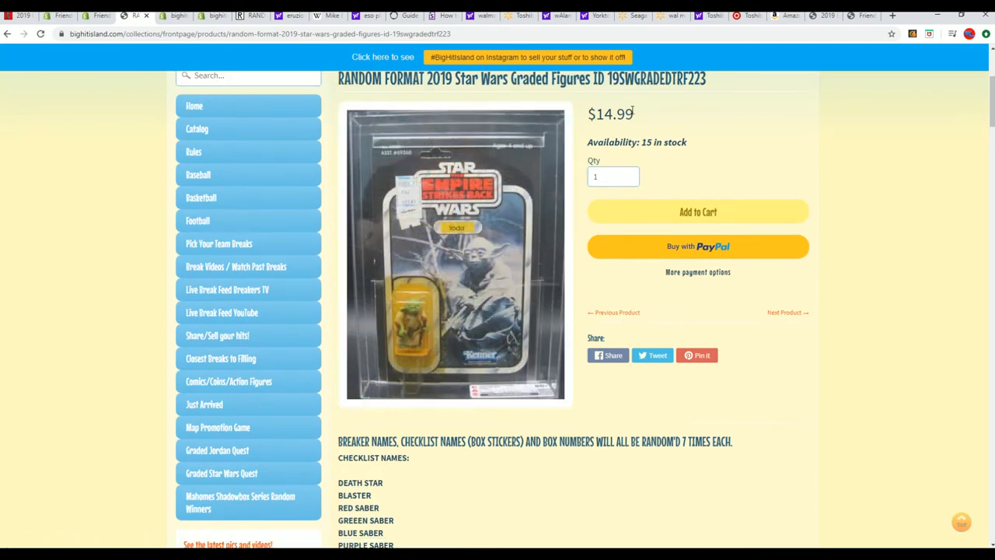
pyautogui.moveTo(663, 114)
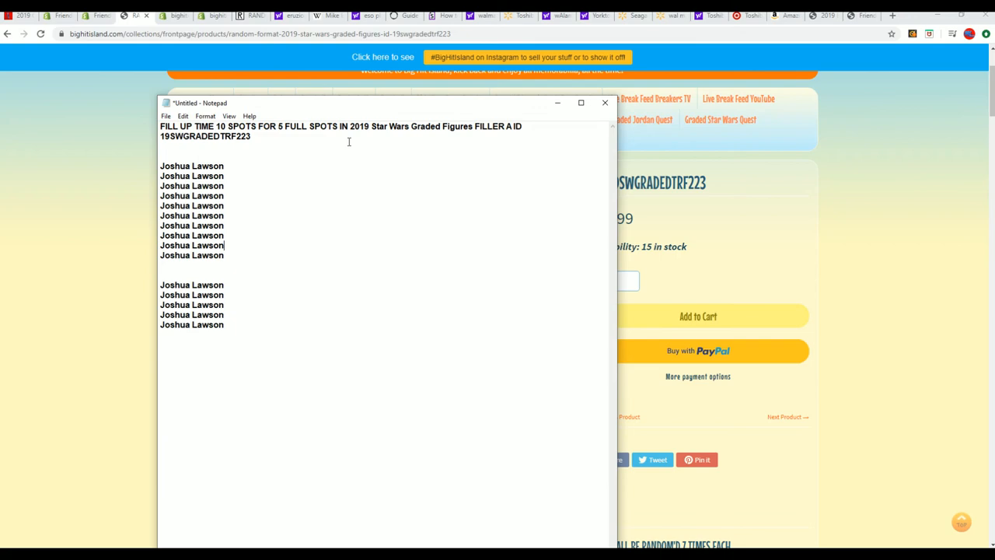
pyautogui.click(605, 102)
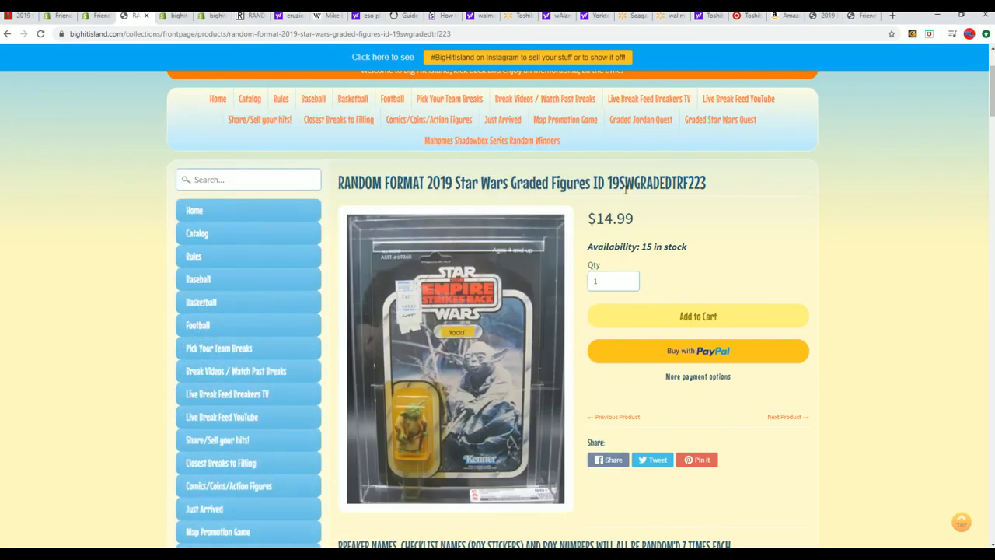
pyautogui.doubleClick(647, 247)
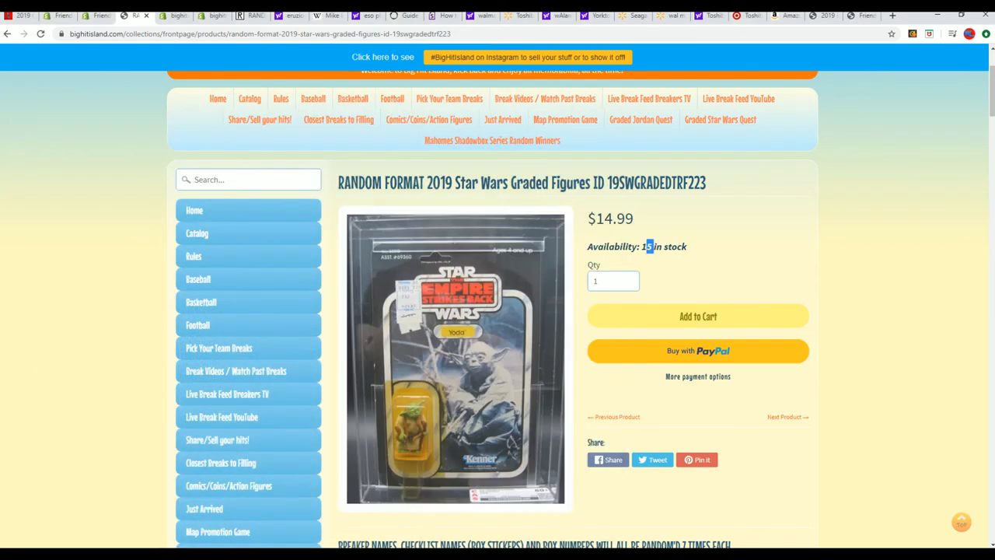